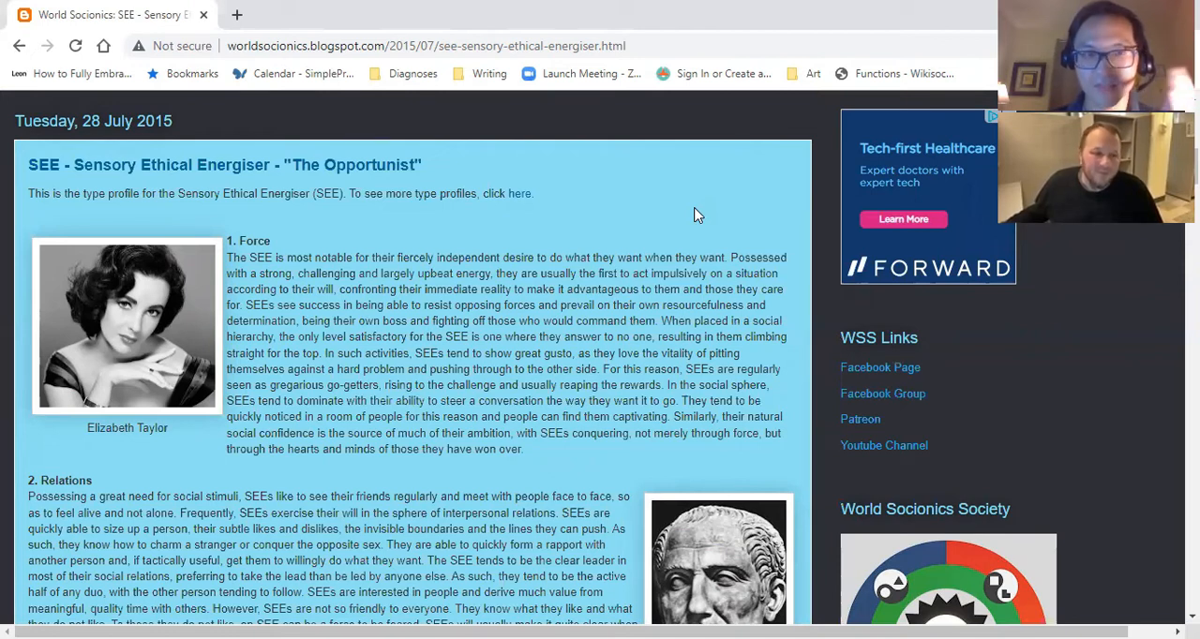
scroll(down, 3)
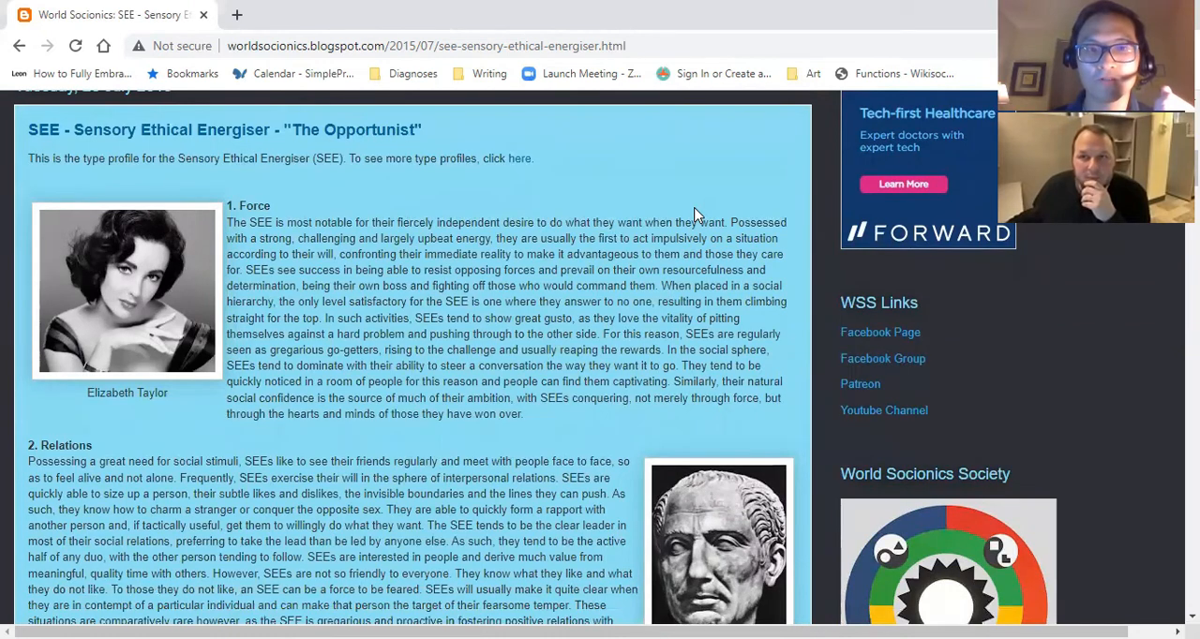
scroll(down, 3)
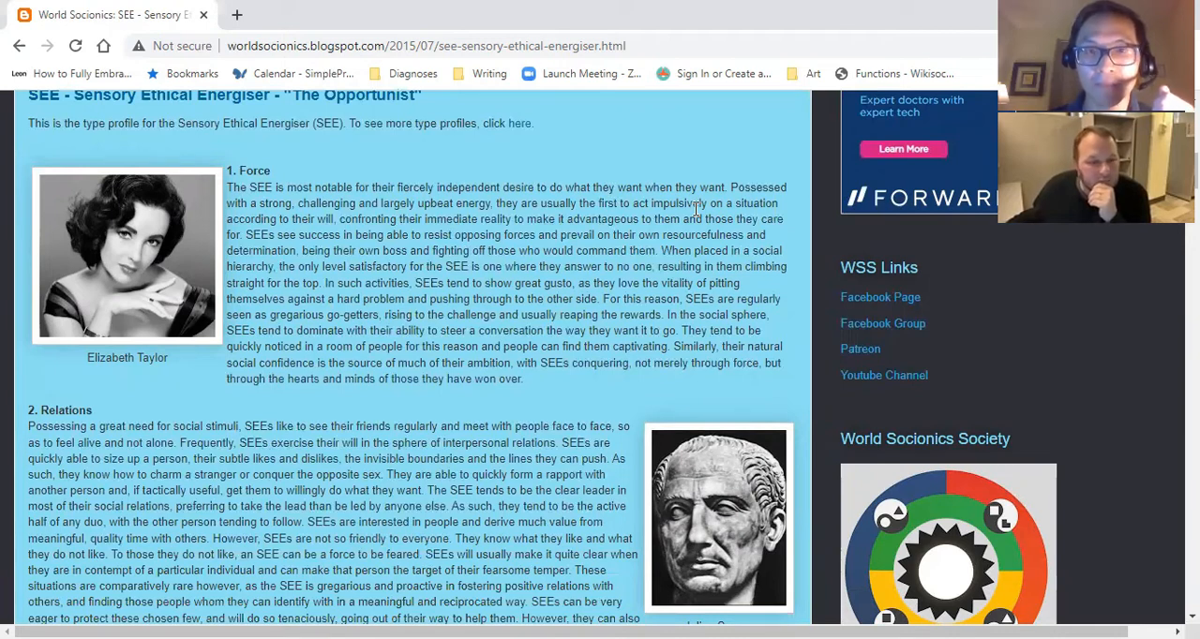
scroll(down, 3)
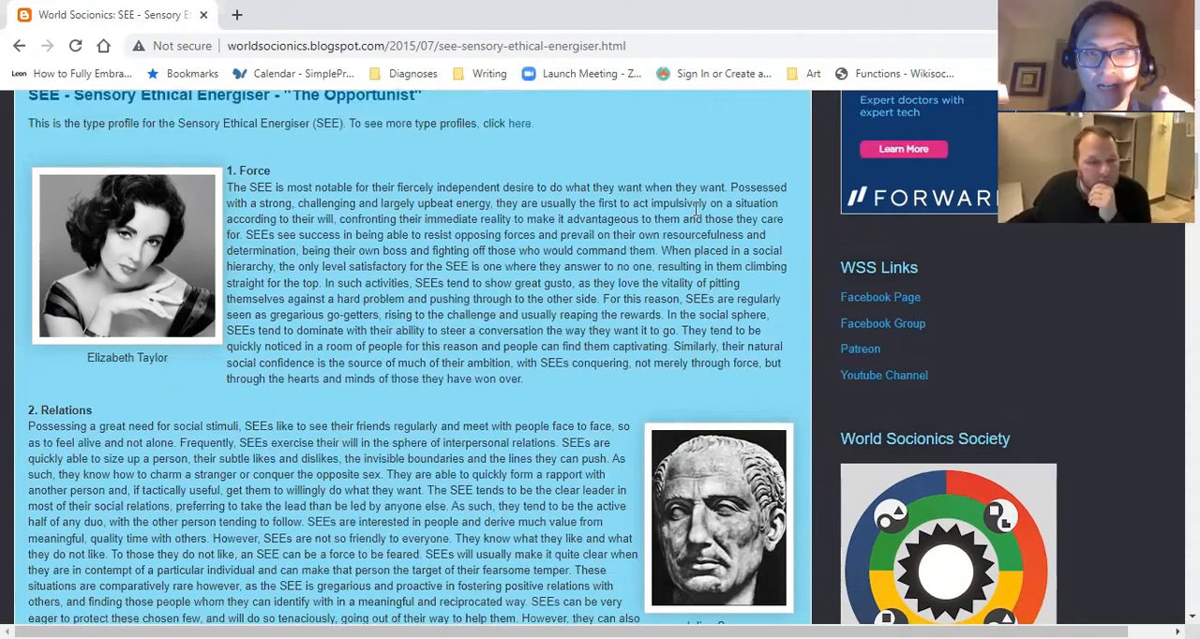
scroll(down, 3)
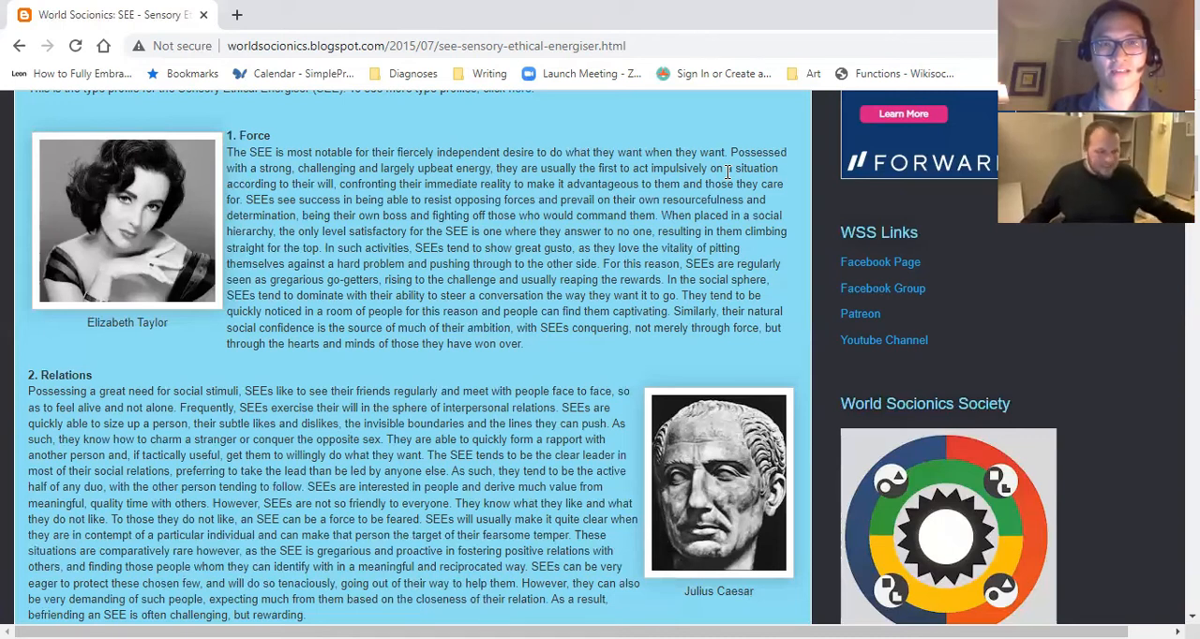
scroll(down, 3)
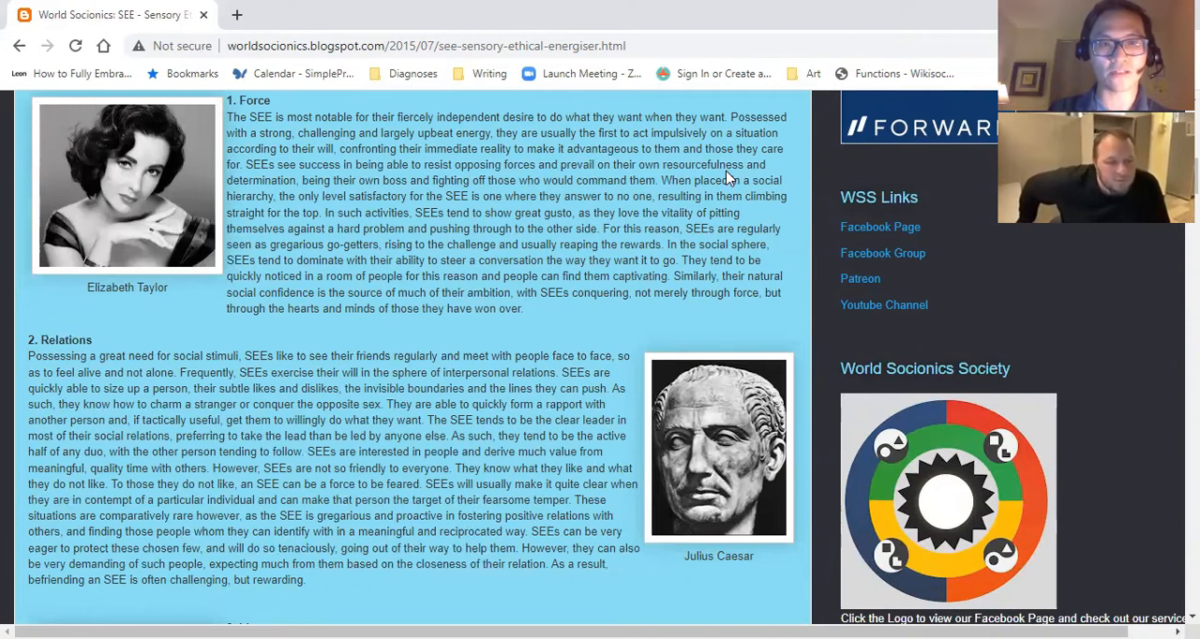
scroll(down, 3)
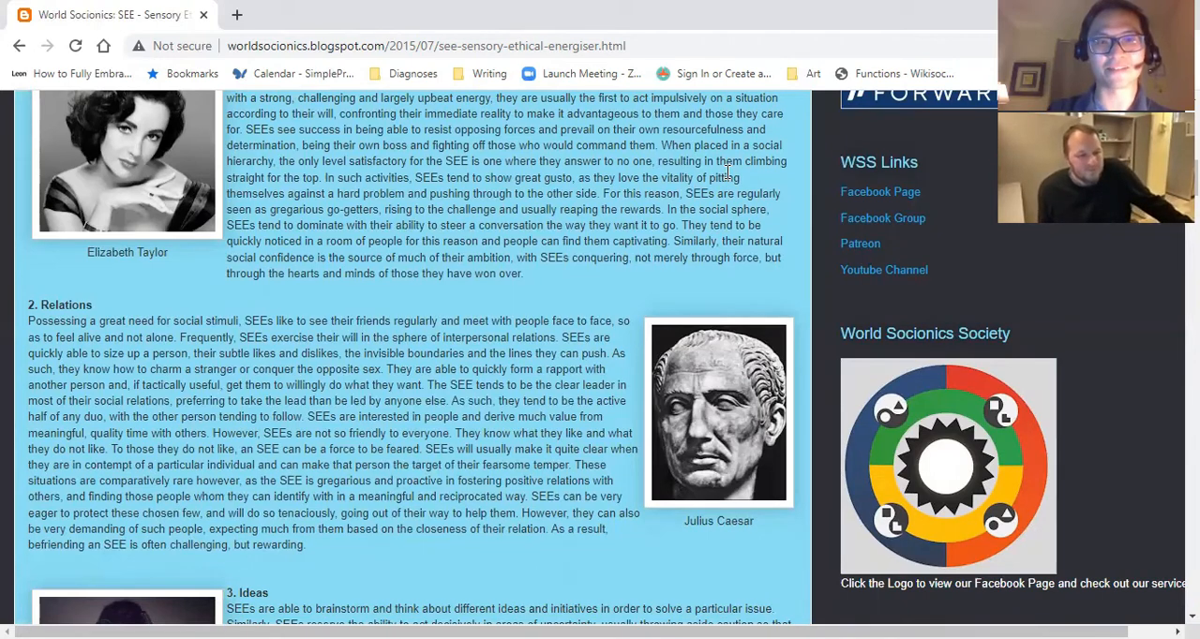
scroll(down, 3)
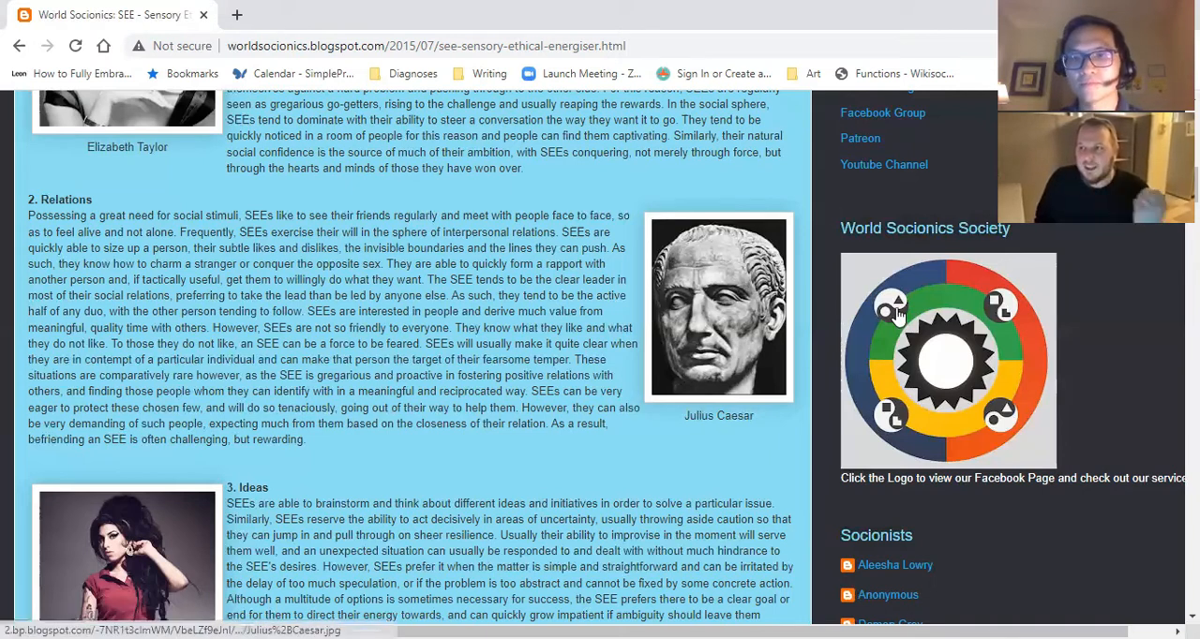
mouse_move(918, 207)
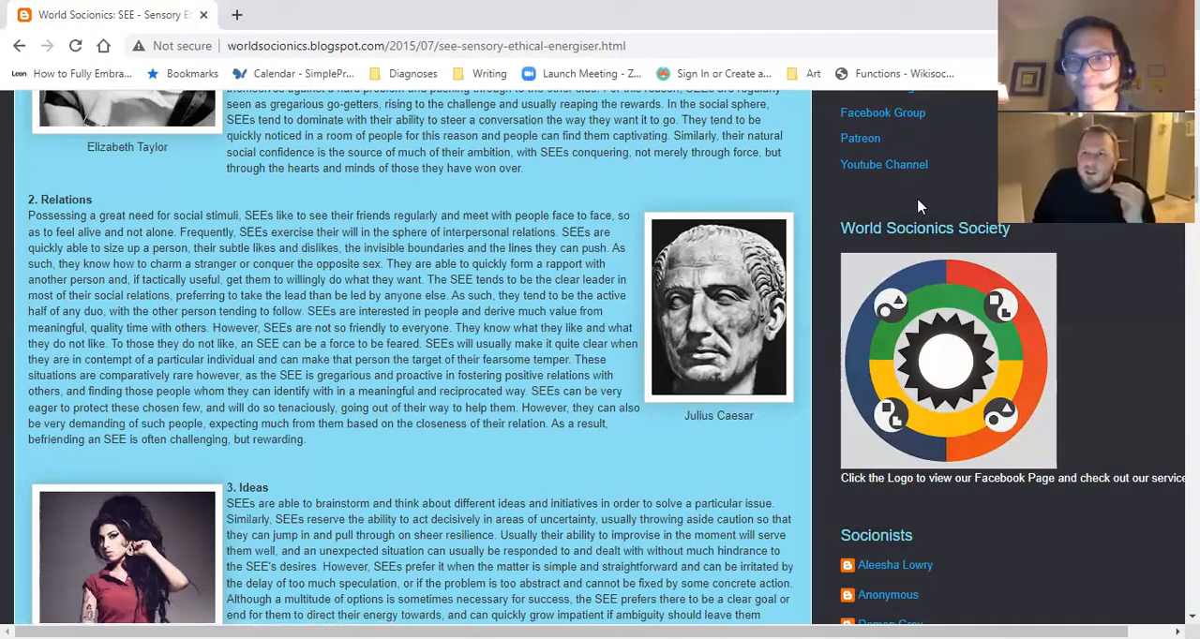
mouse_move(923, 172)
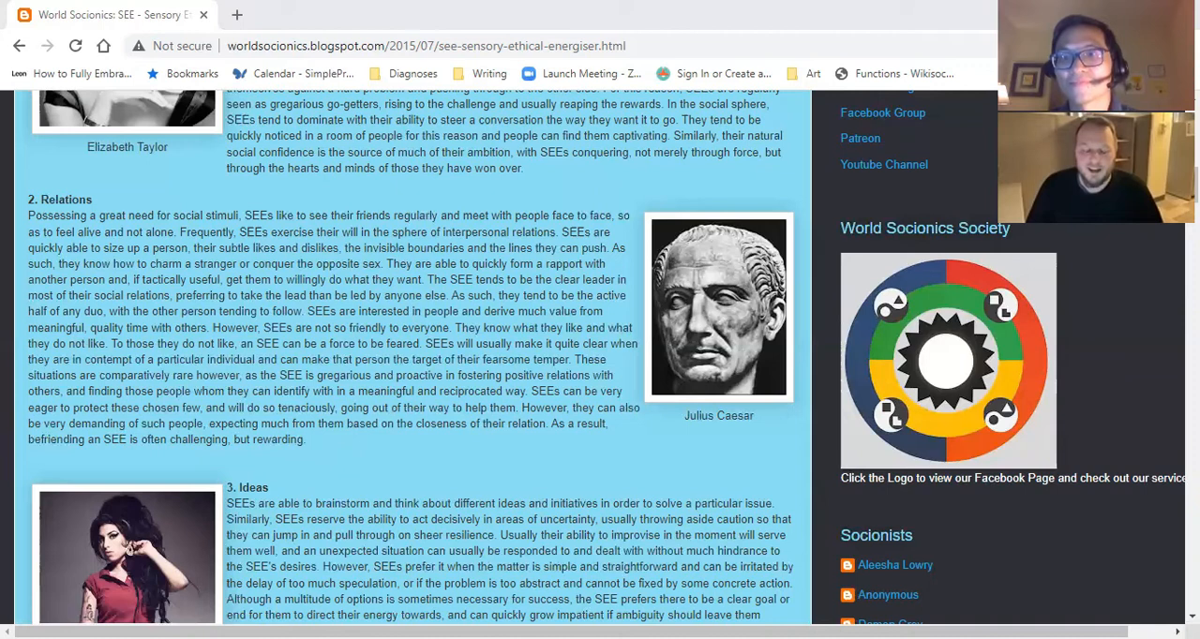
mouse_move(806, 153)
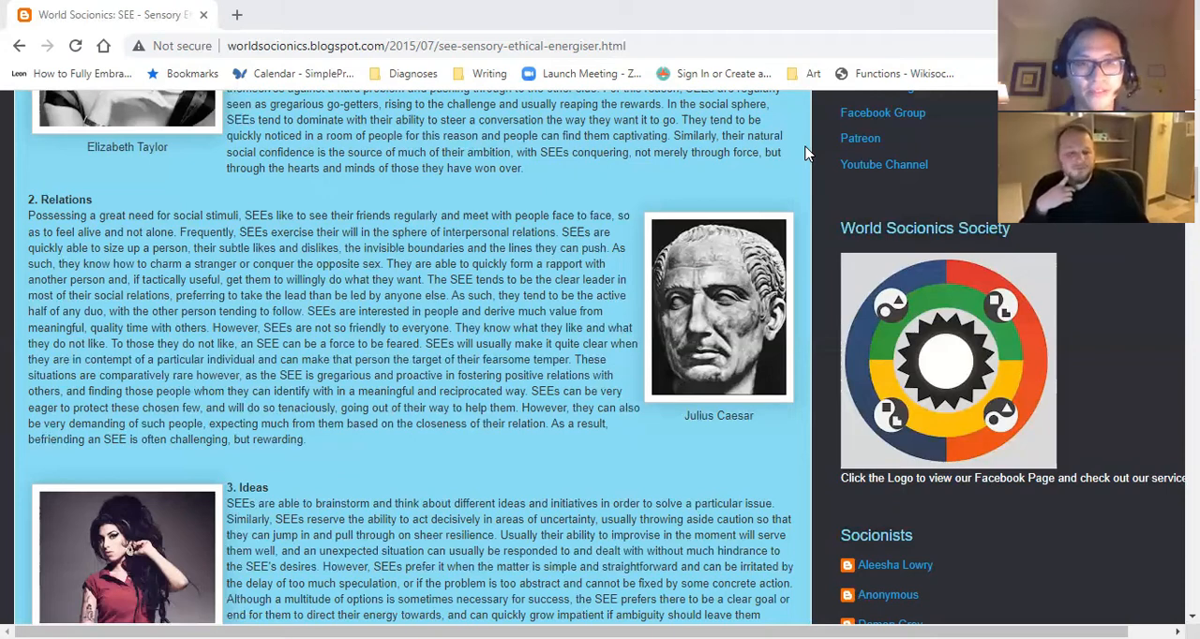
mouse_move(349, 319)
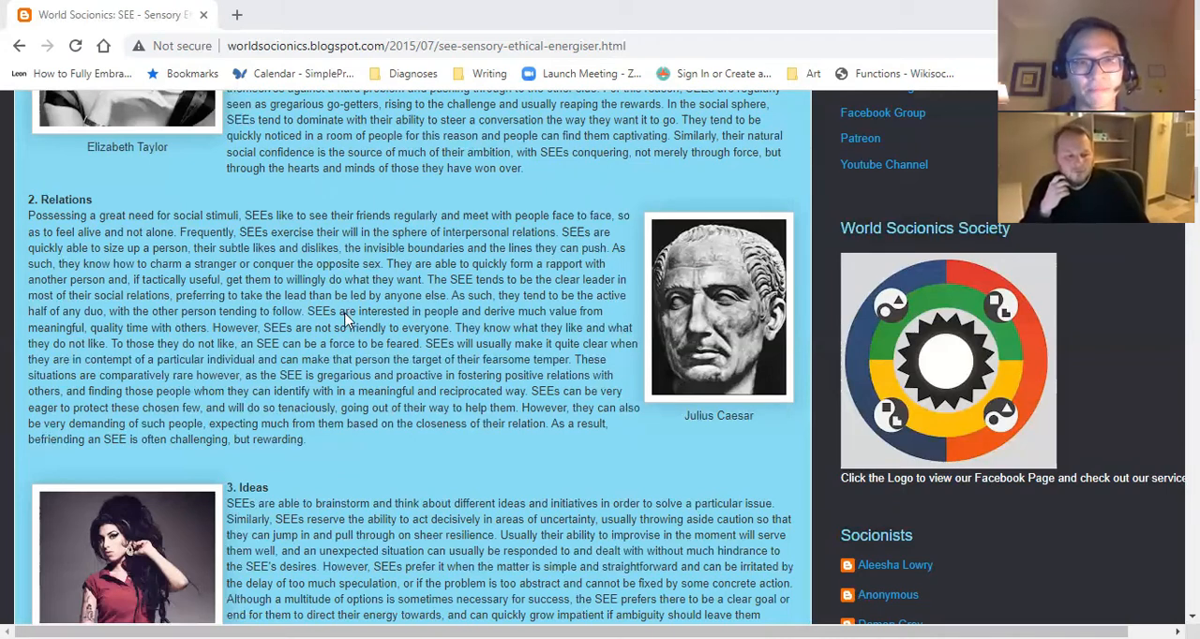
scroll(down, 3)
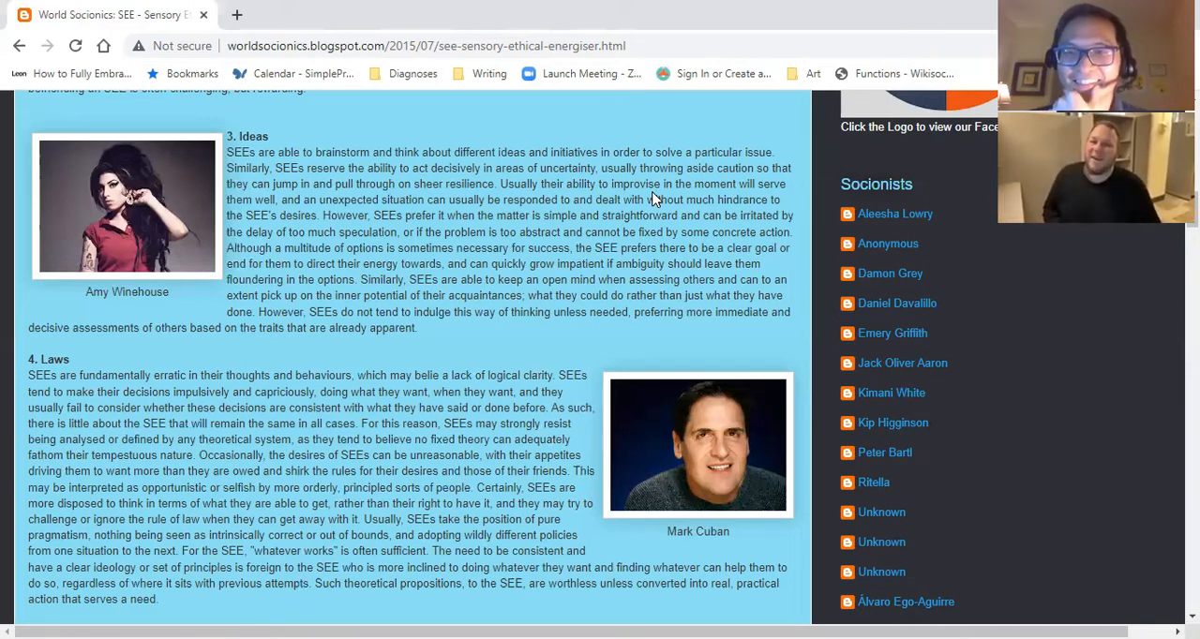
scroll(down, 3)
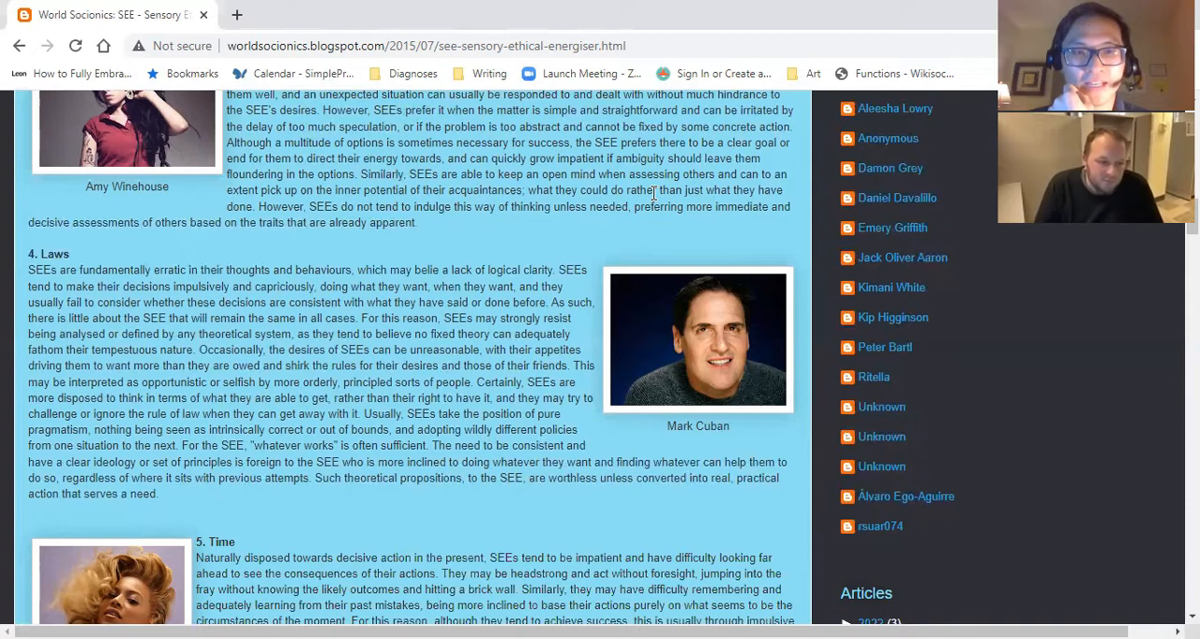
scroll(down, 3)
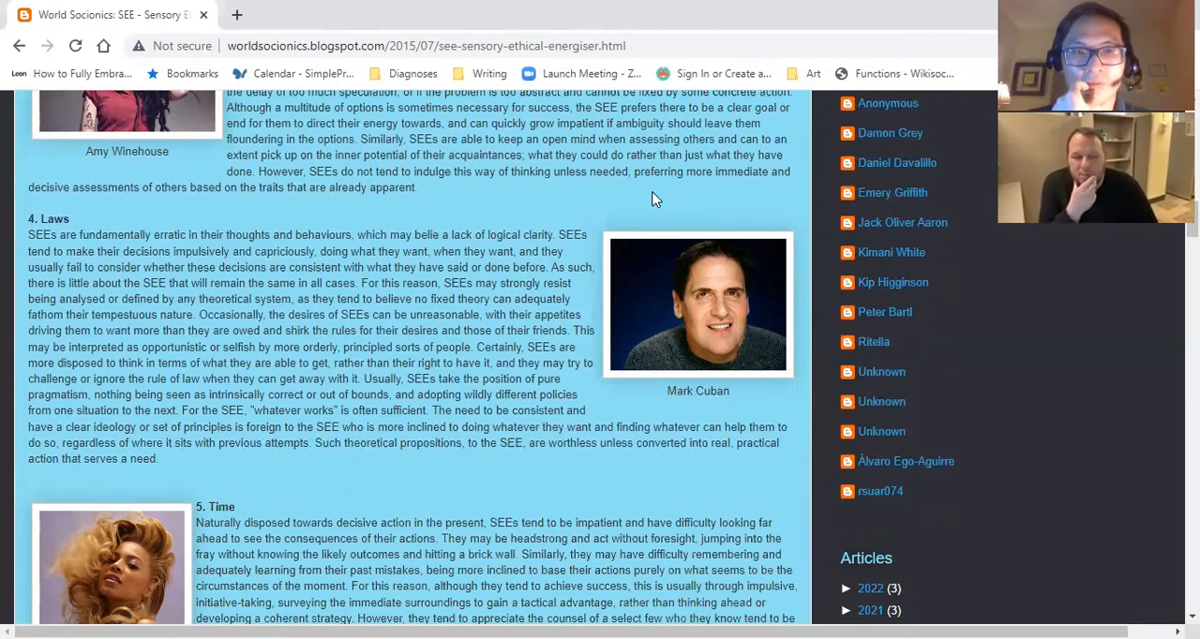
scroll(down, 3)
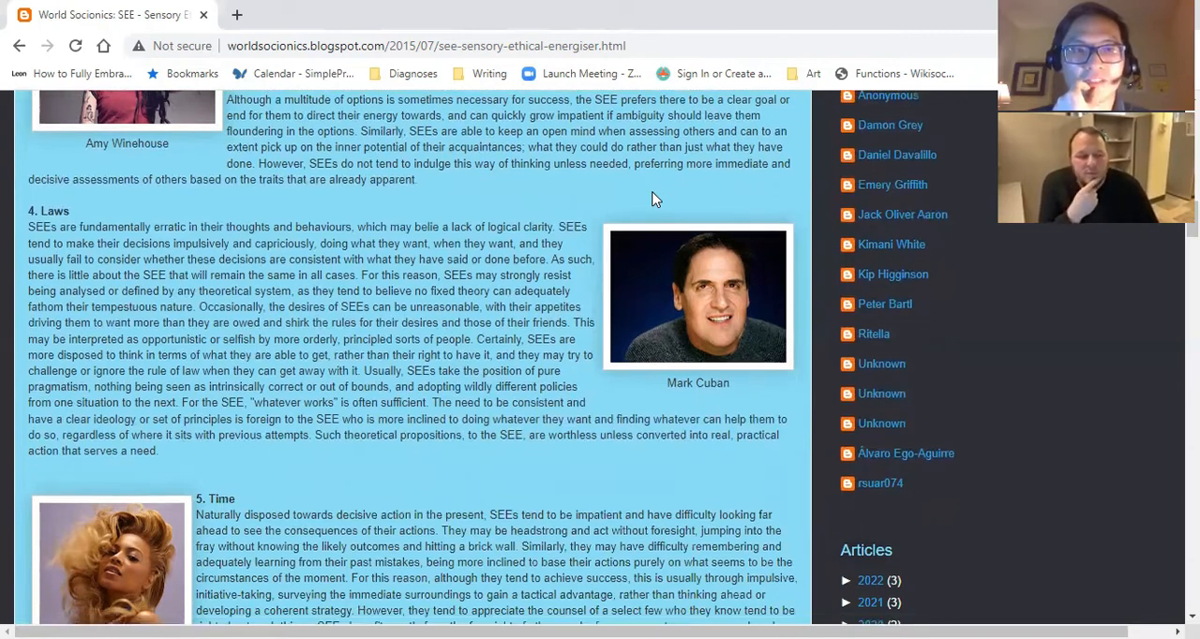
scroll(down, 3)
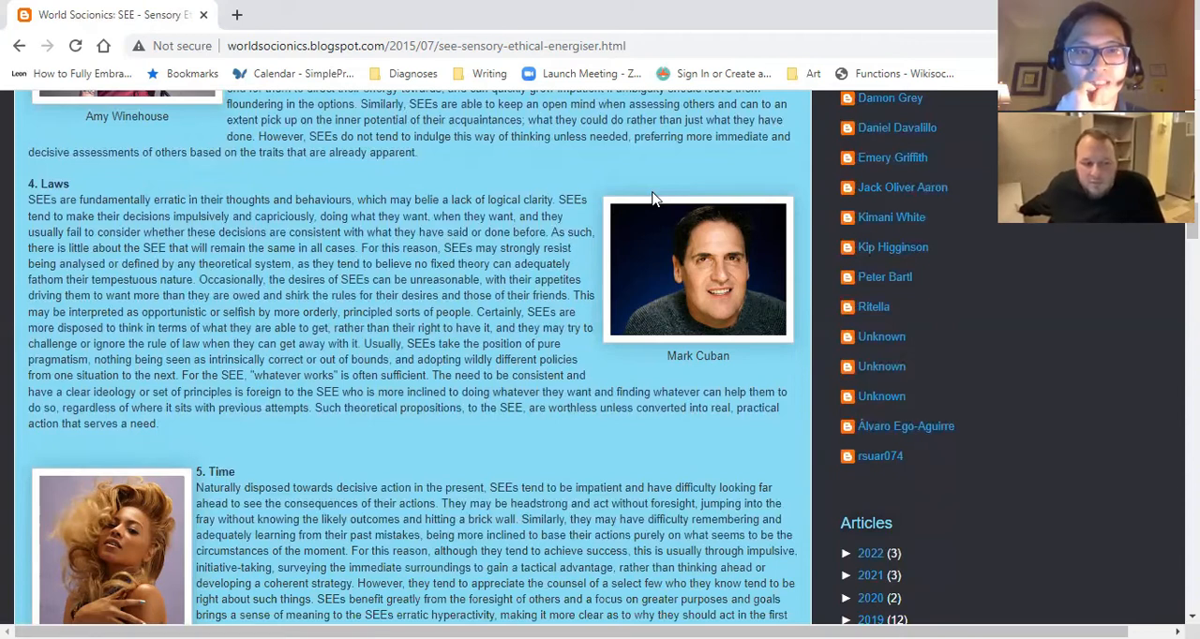
scroll(down, 3)
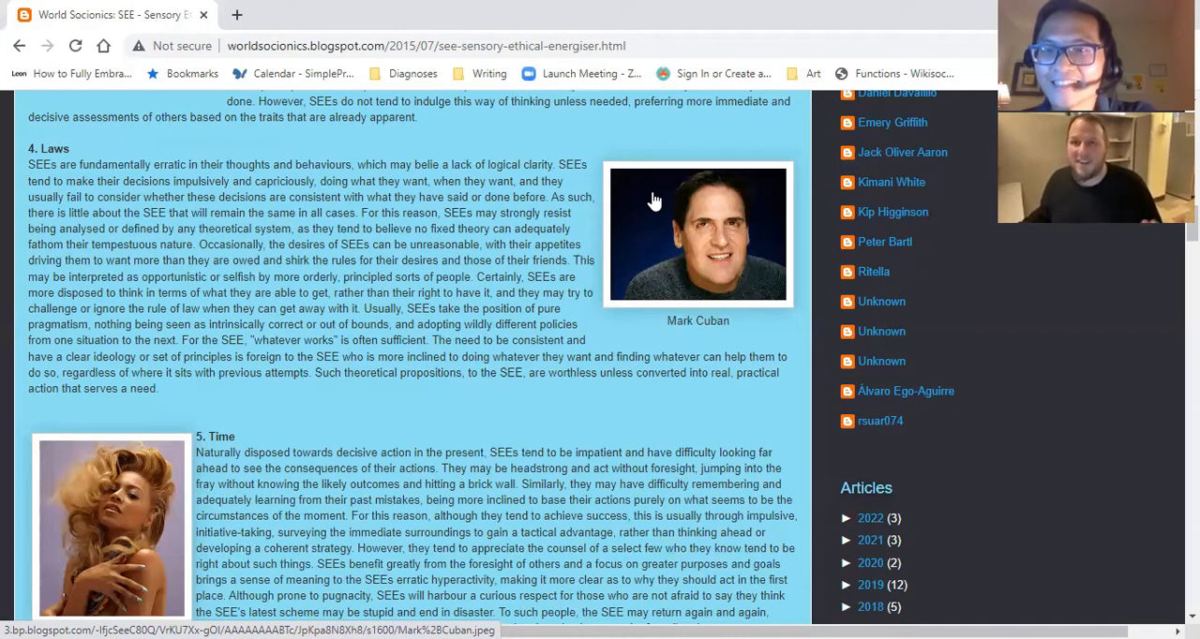
scroll(down, 3)
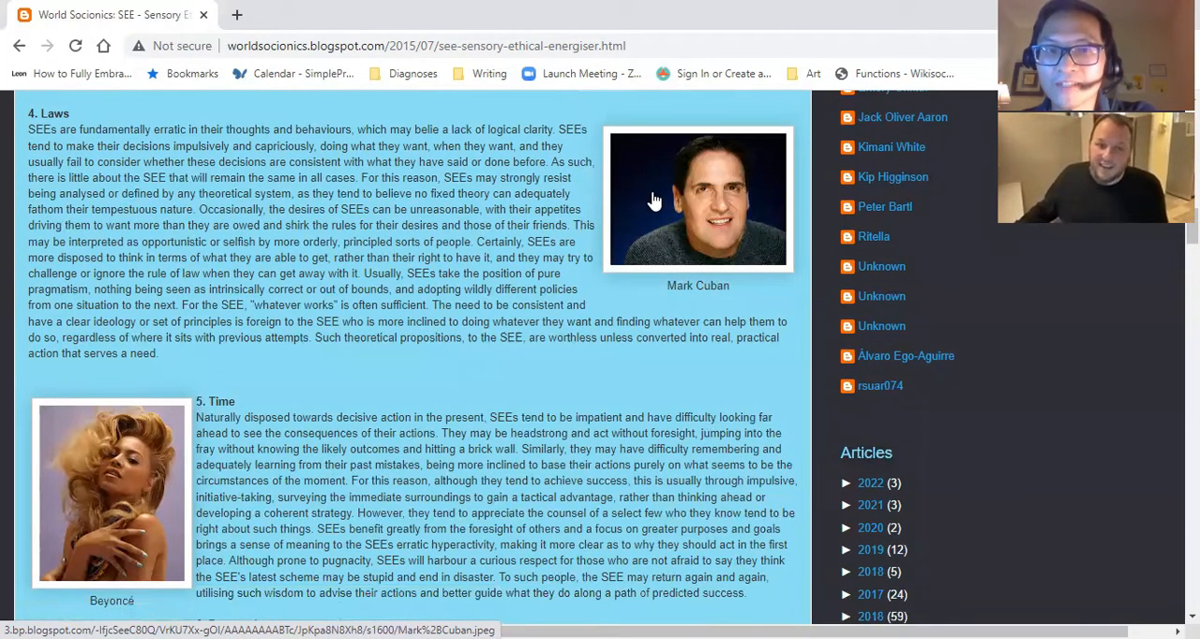